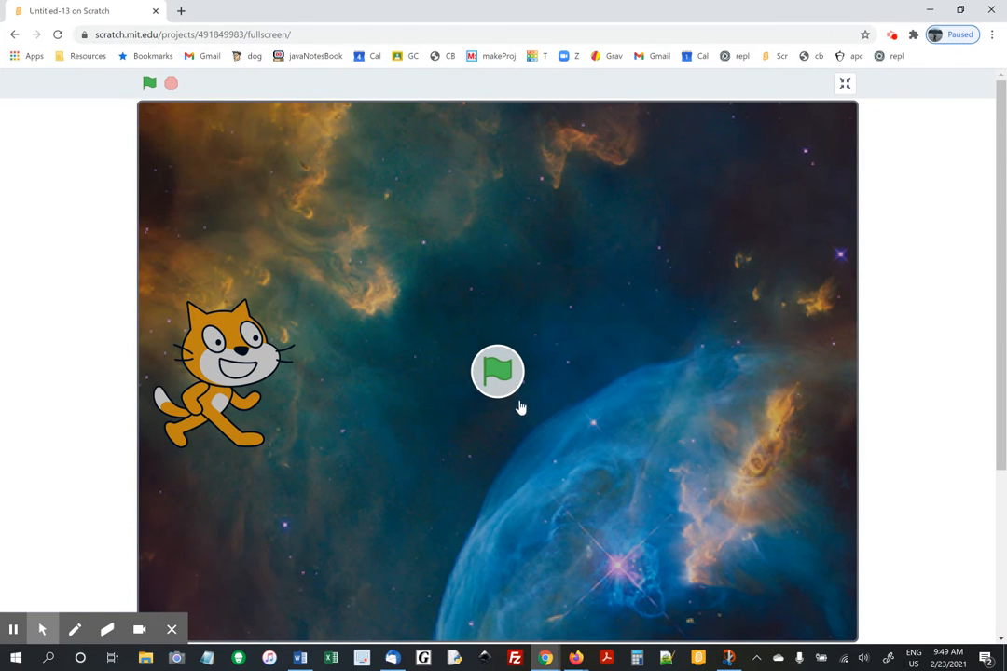
- Run the fullscreen project so the cat appears on the nebula backdrop
click(498, 373)
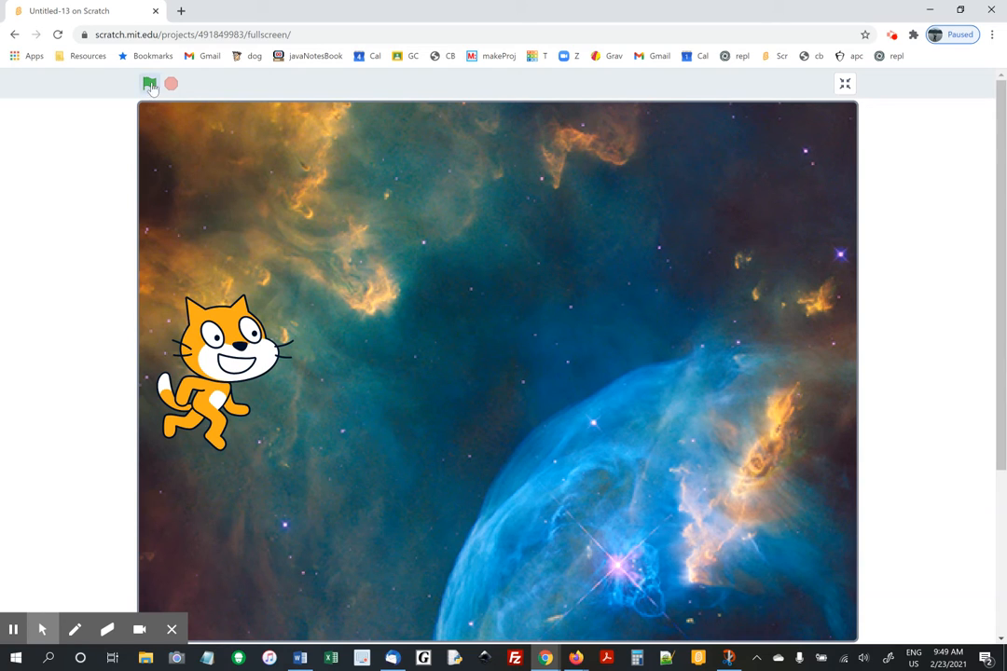
- Let the cat walk across the switching starfield backdrops, then stop and reset to the nebula start
click(150, 84)
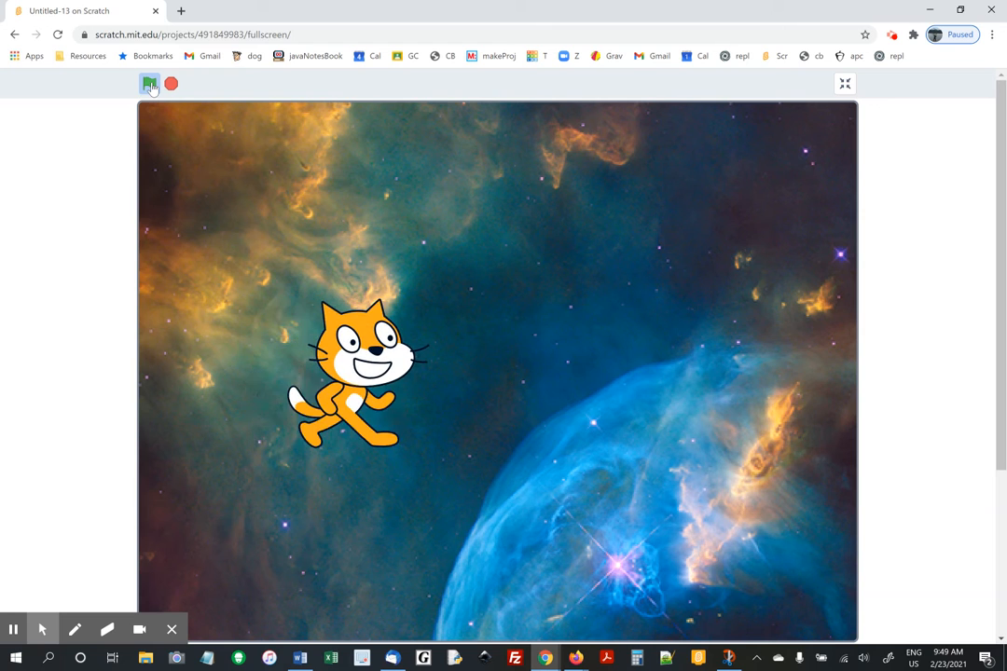
click(149, 84)
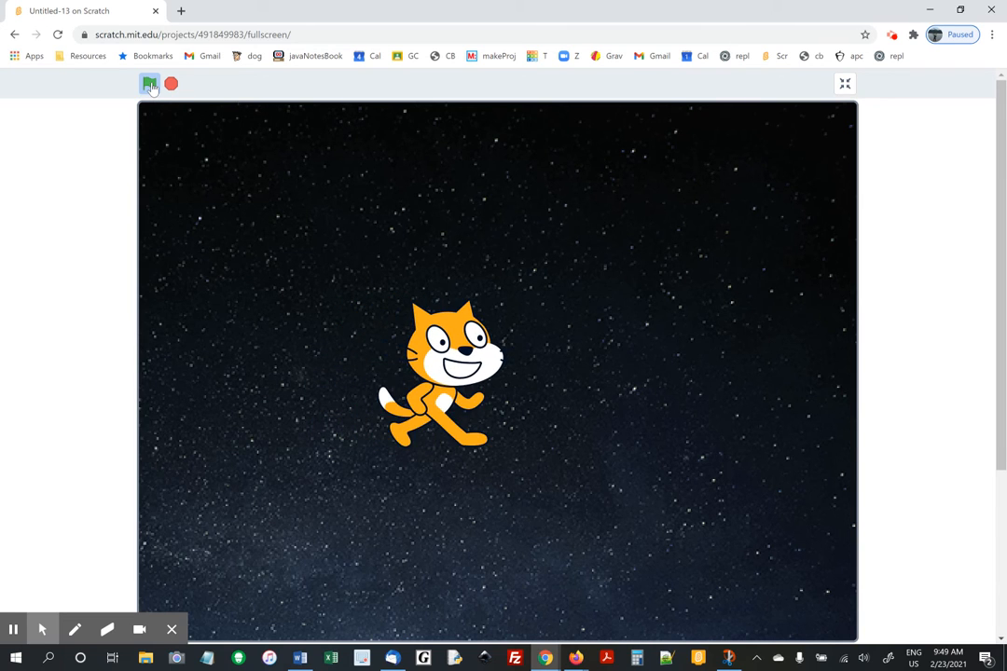
click(149, 84)
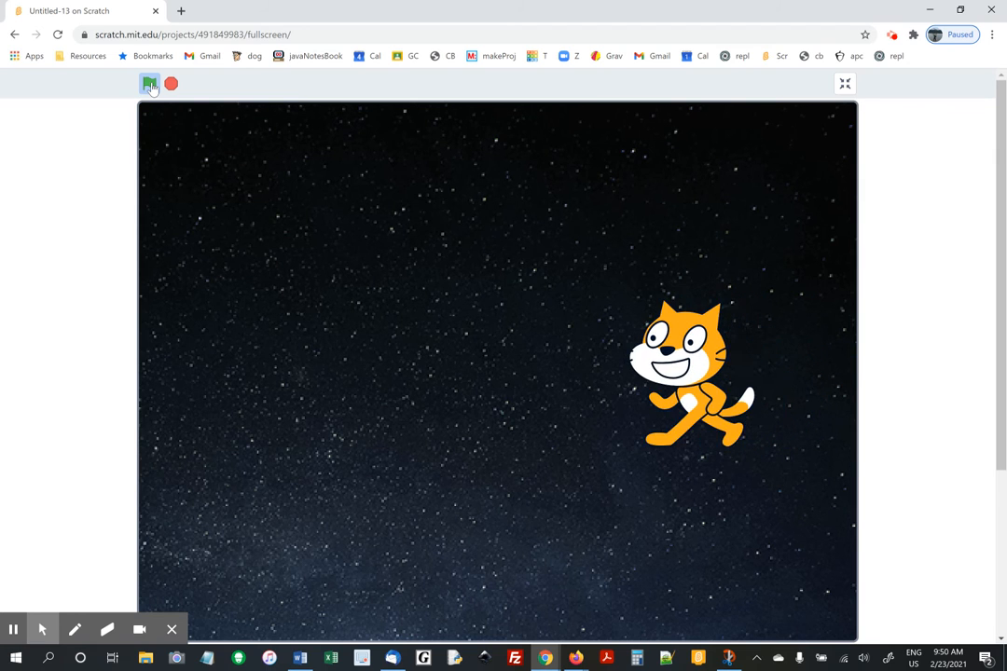
click(149, 84)
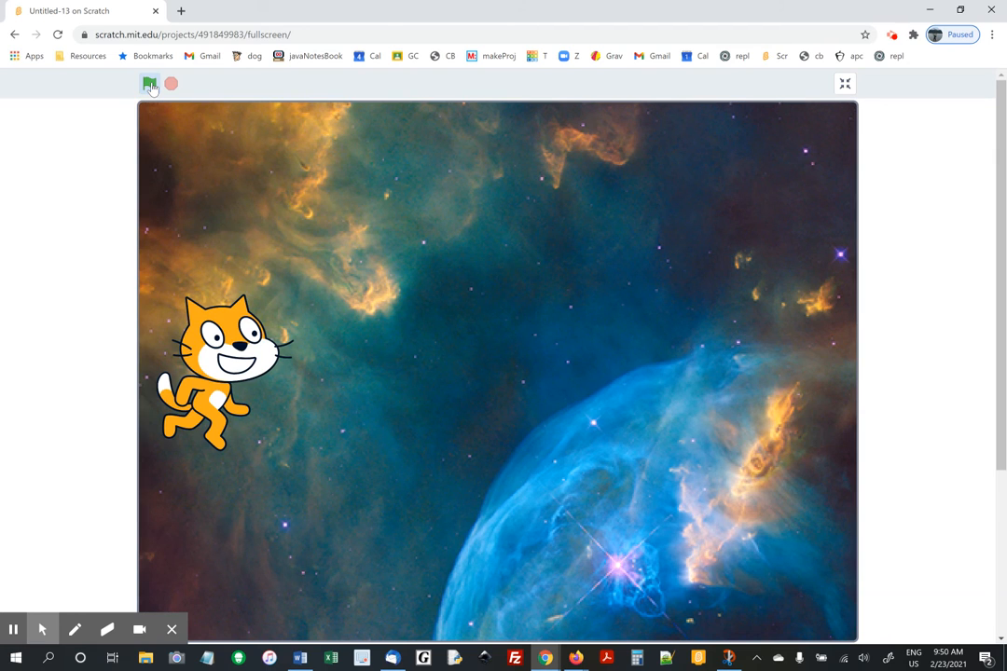